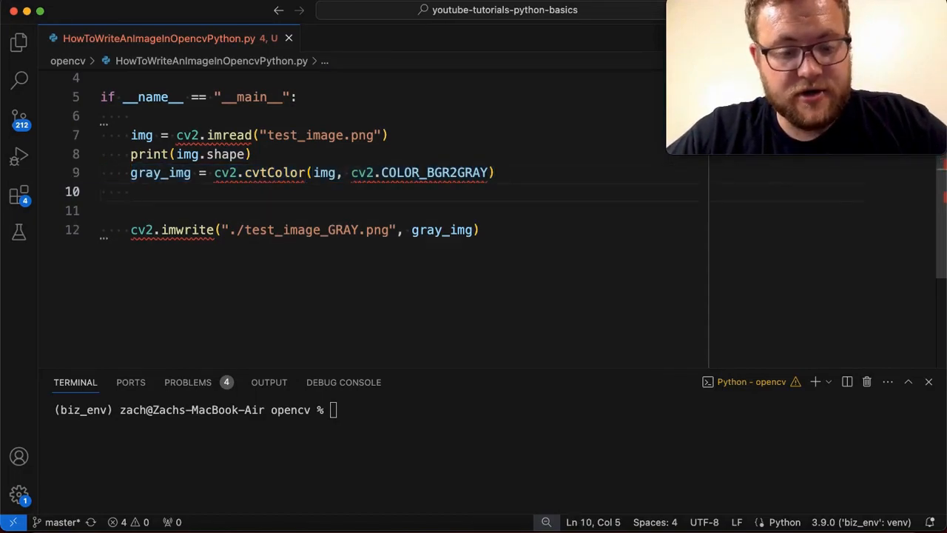
Step: Type 'gray_img = cv2.cvtColor(img, cv2.COLOR_BGR2GRAY)' on the line after print(img.shape)
{"action": "type", "text": "gray_img = cv2.cvtColor(img, cv2.COLOR_BGR2GRAY)"}
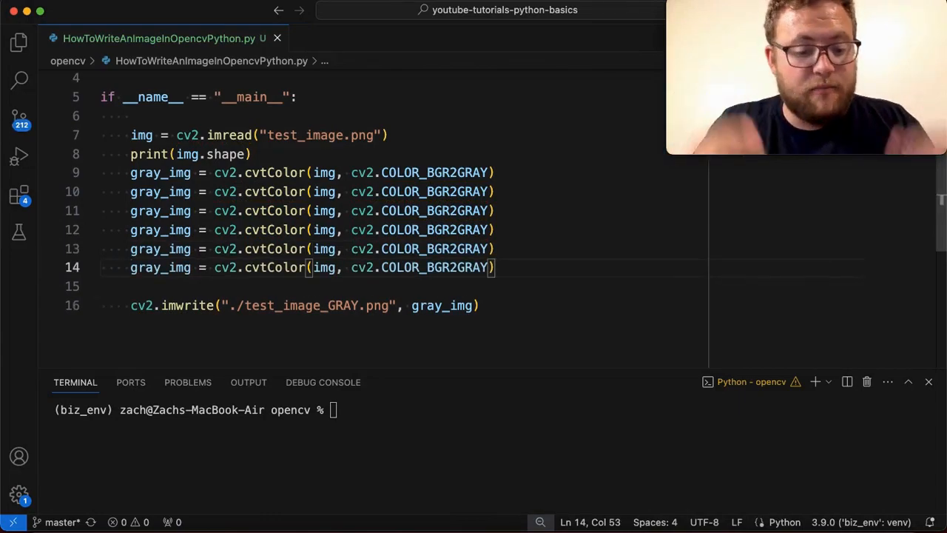
Step: Add another copy of the gray_img cvtColor line, giving seven before imwrite
{"action": "key", "text": "Enter"}
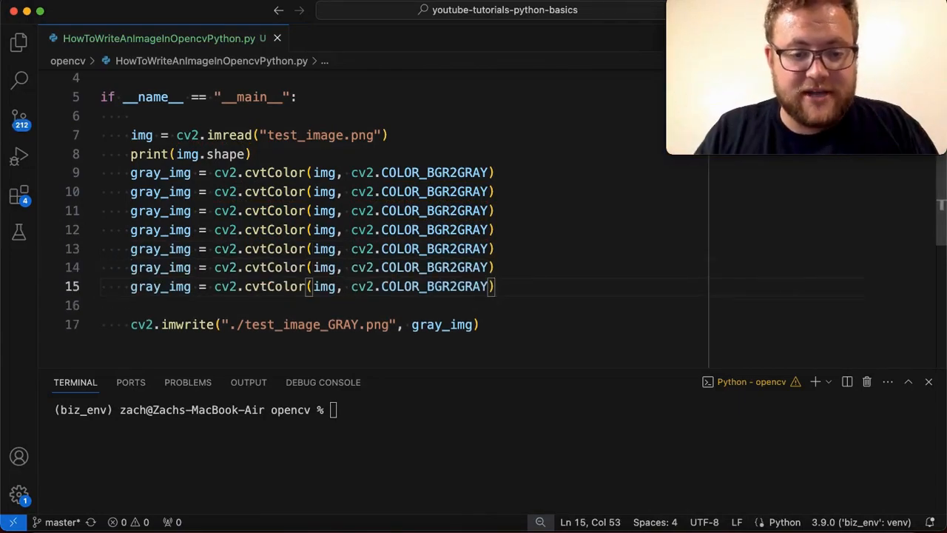